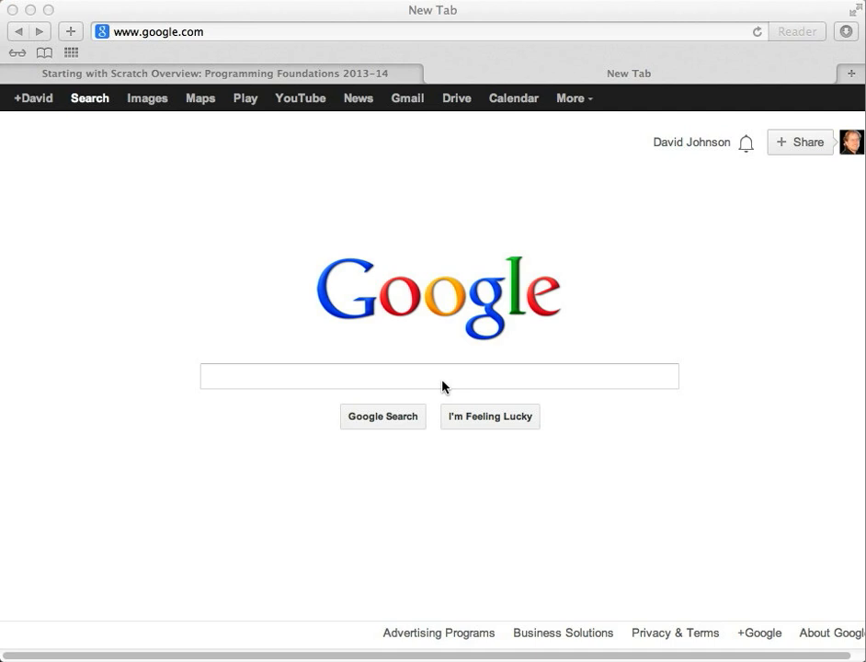
{"action": "mouse_move", "coordinate": [472, 348]}
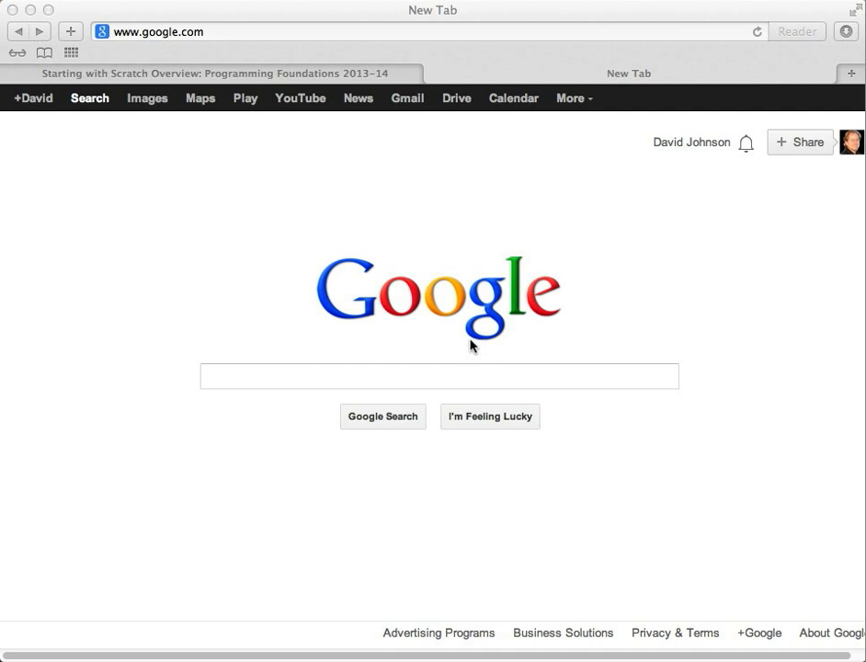
{"action": "mouse_move", "coordinate": [462, 350]}
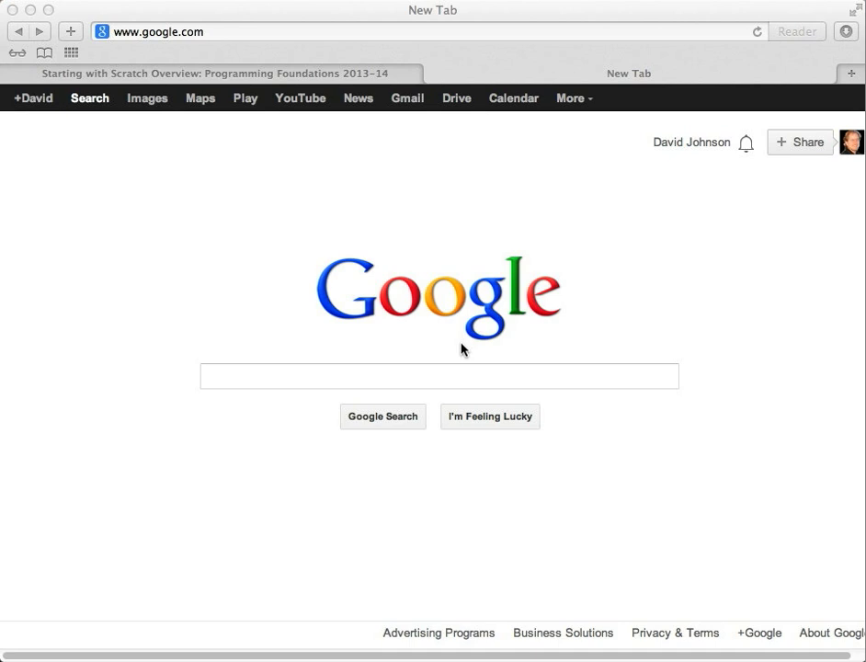
Search Google for 'scratch' to find the Scratch website.
{"action": "left_click", "coordinate": [440, 376]}
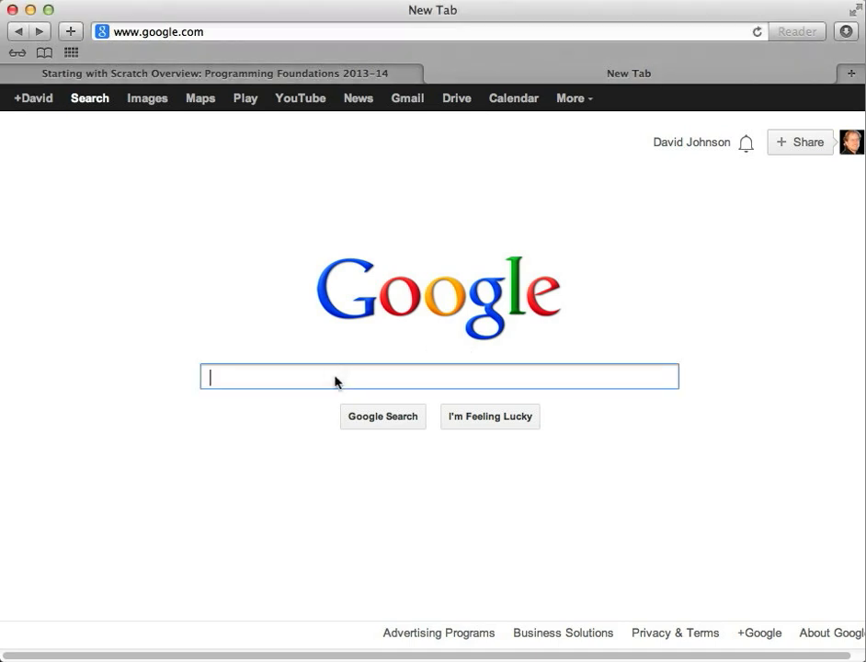
{"action": "type", "text": "scratch"}
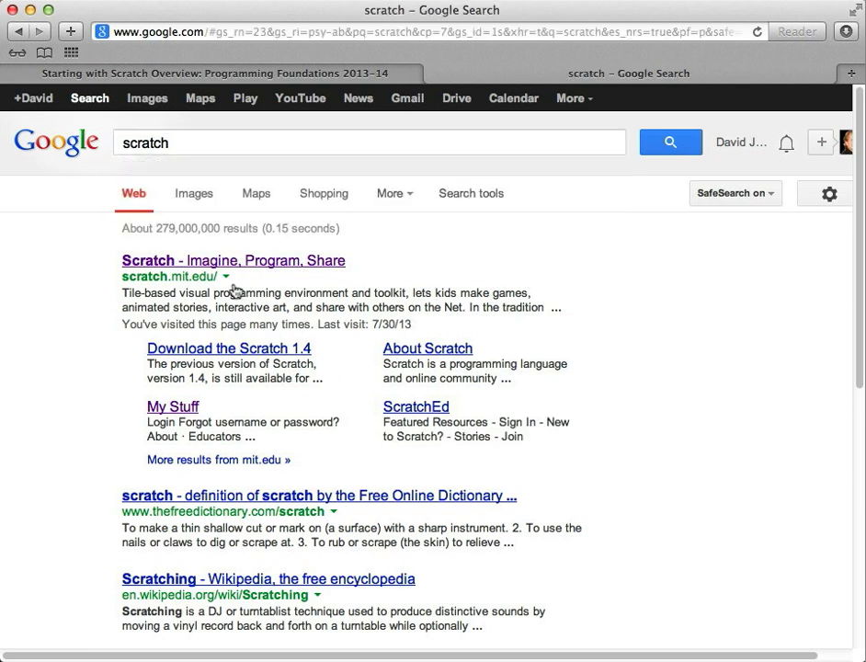
{"action": "mouse_move", "coordinate": [143, 276]}
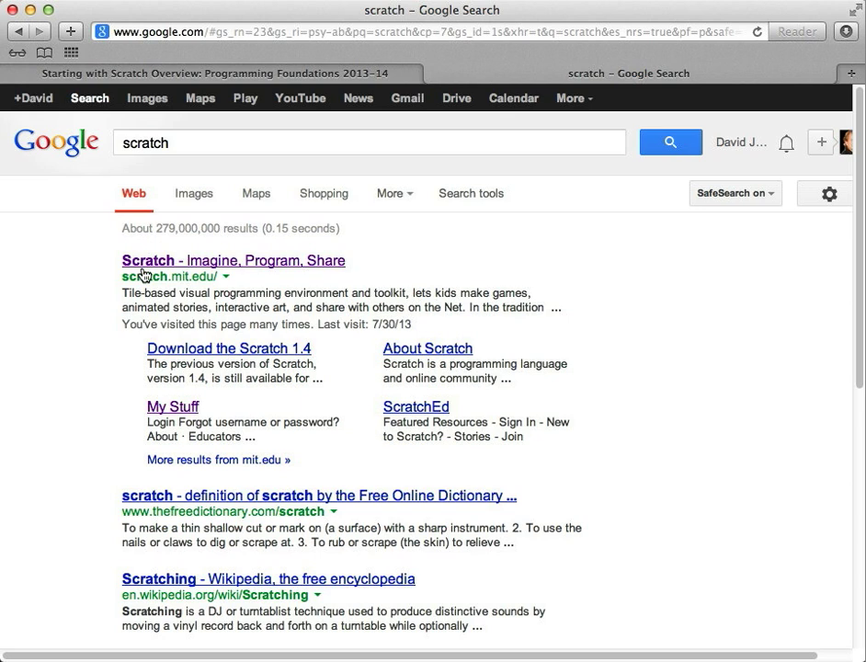
{"action": "mouse_move", "coordinate": [304, 275]}
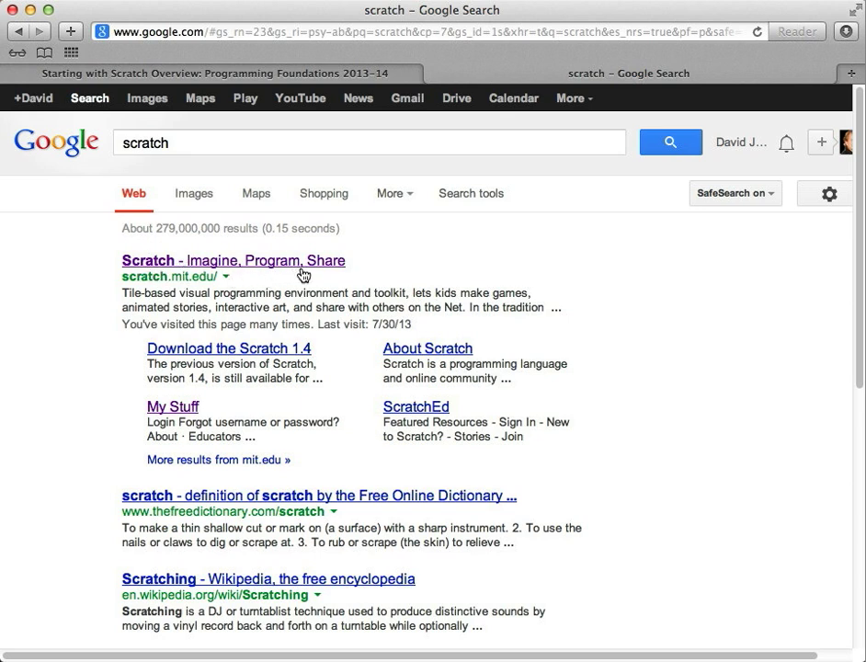
{"action": "mouse_move", "coordinate": [166, 288]}
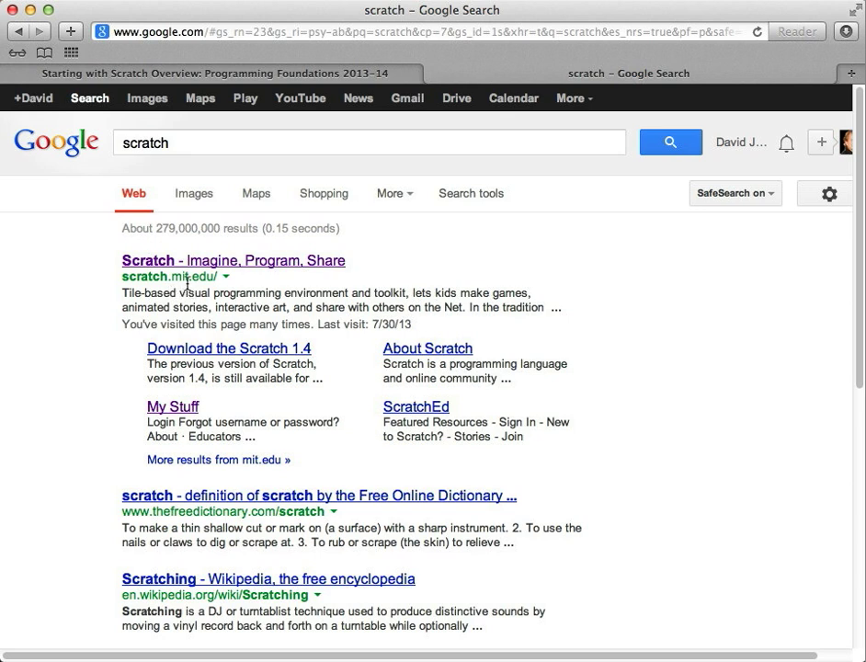
{"action": "mouse_move", "coordinate": [183, 281]}
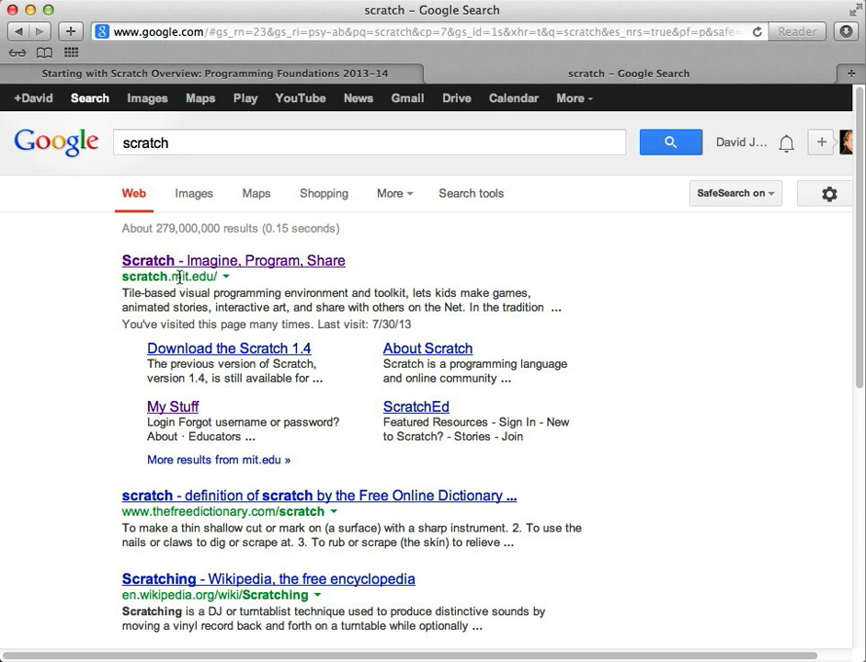
{"action": "mouse_move", "coordinate": [301, 362]}
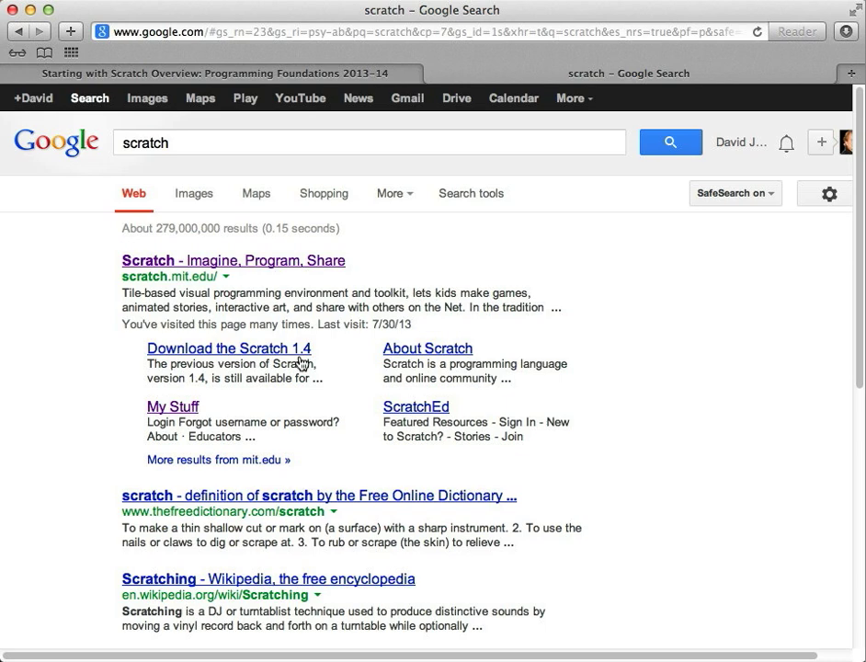
{"action": "mouse_move", "coordinate": [220, 271]}
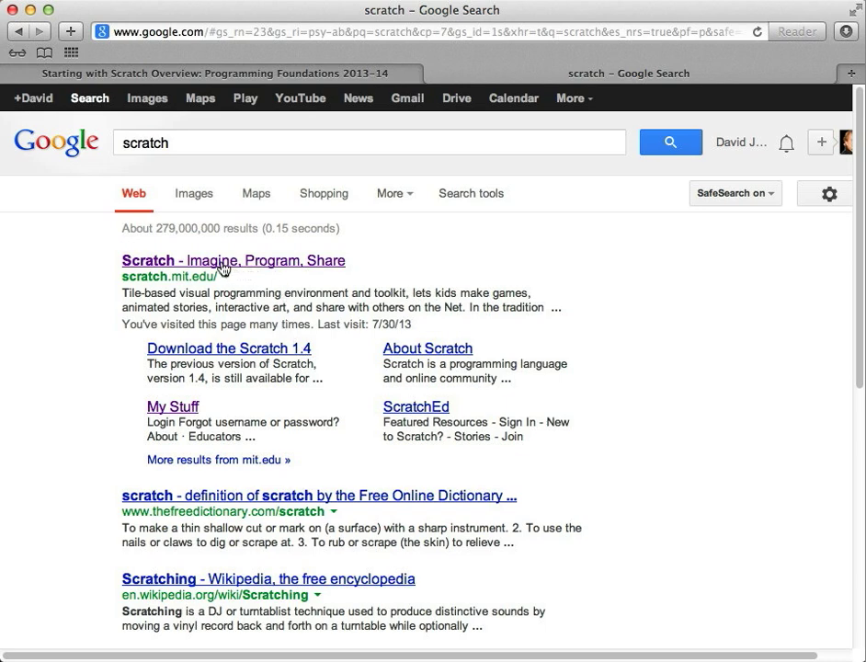
Open the 'Scratch - Imagine, Program, Share' result to reach scratch.mit.edu.
{"action": "left_click", "coordinate": [233, 261]}
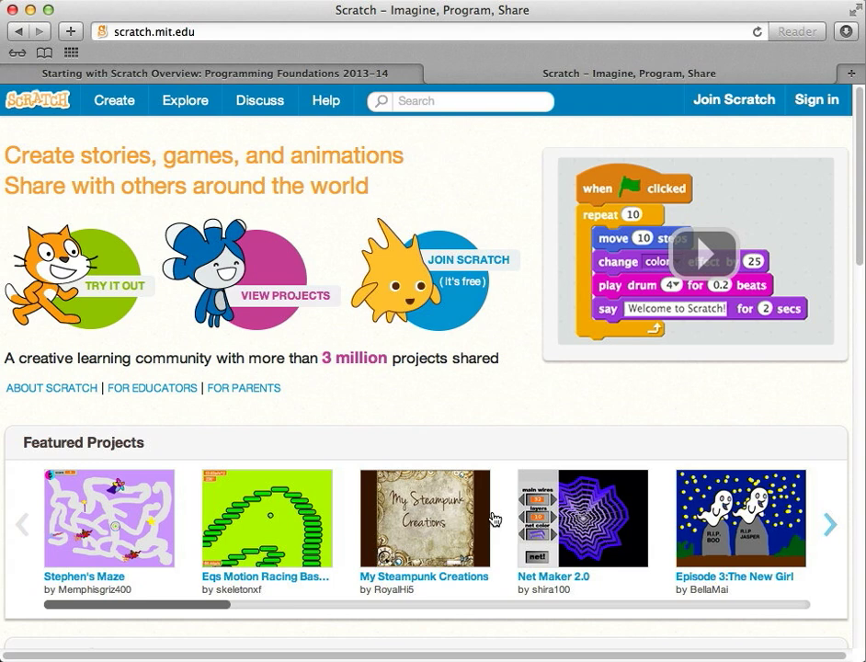
{"action": "mouse_move", "coordinate": [389, 410]}
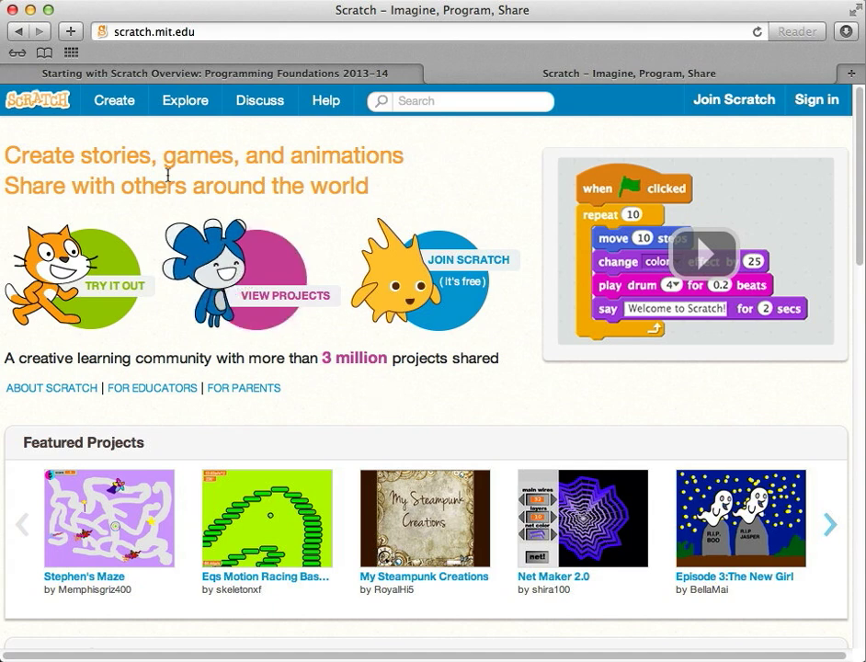
{"action": "mouse_move", "coordinate": [136, 141]}
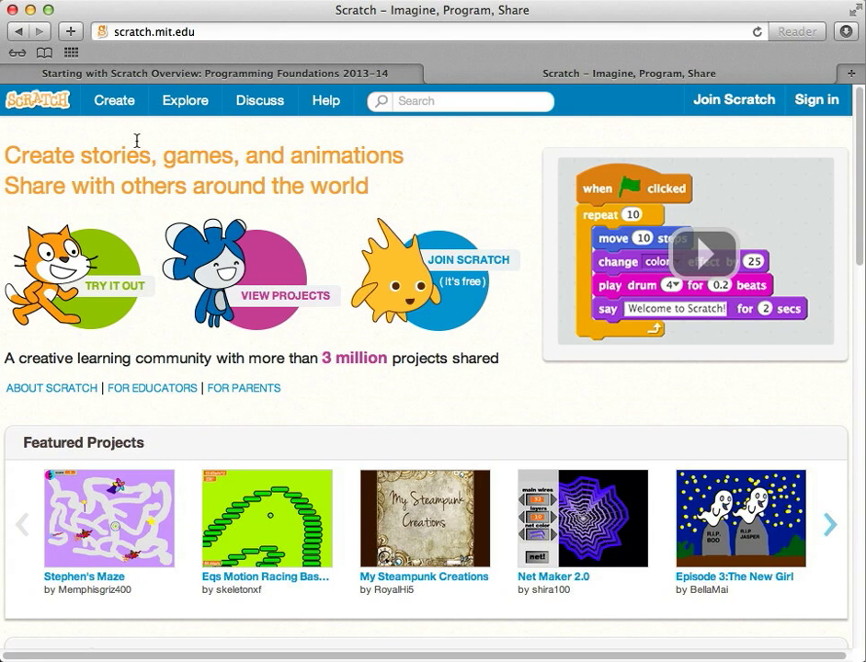
{"action": "mouse_move", "coordinate": [114, 100]}
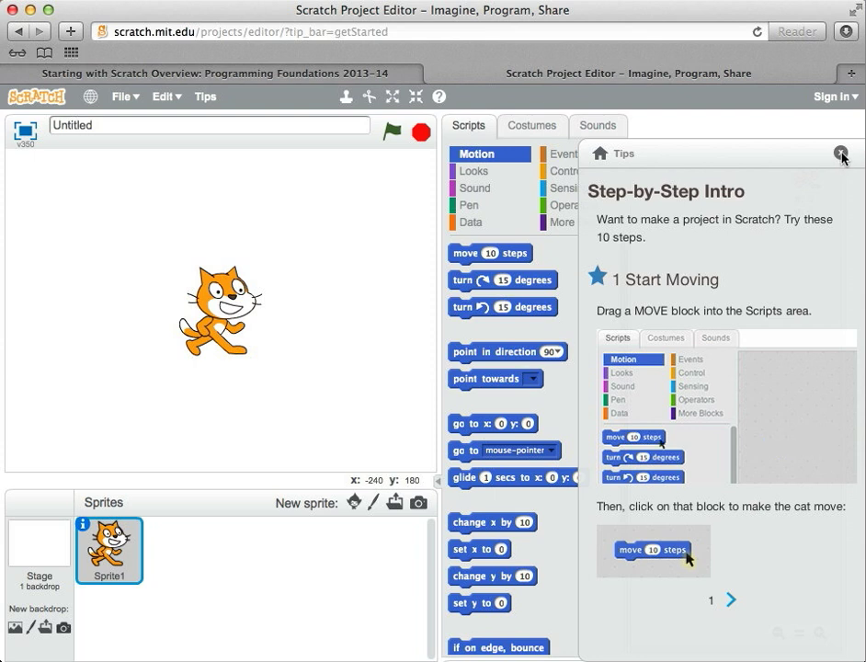
Close the Tips panel in the new untitled project editor.
{"action": "left_click", "coordinate": [842, 153]}
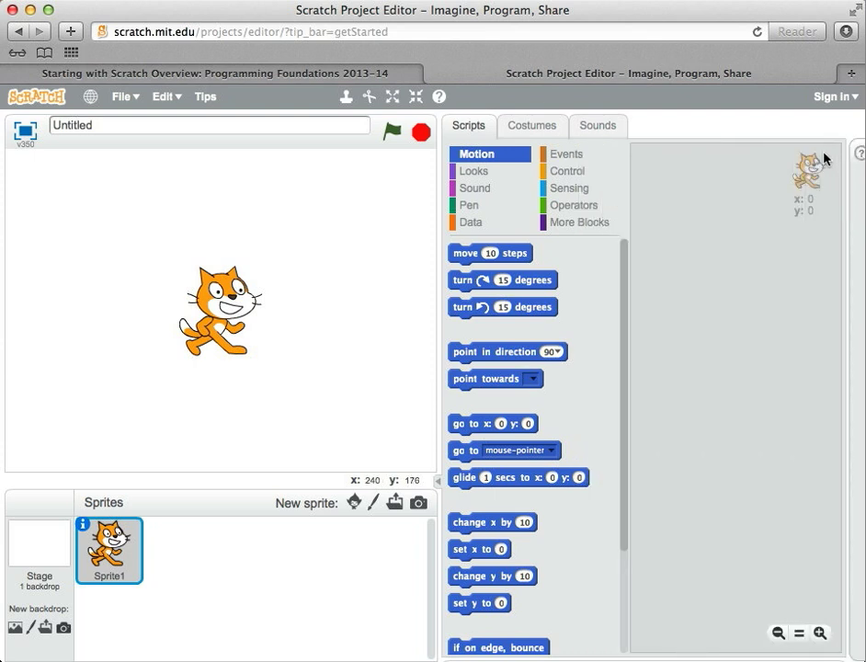
{"action": "mouse_move", "coordinate": [243, 281]}
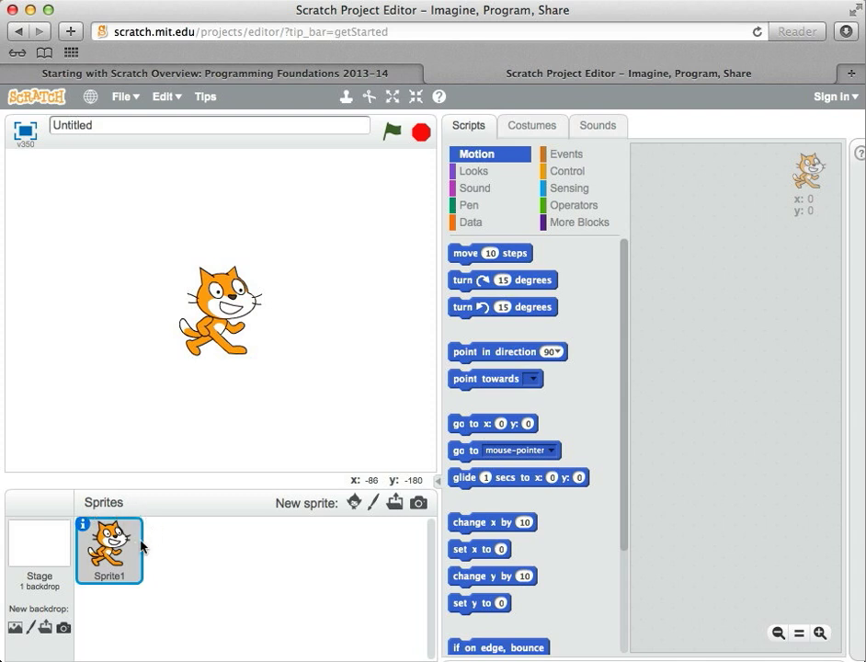
{"action": "mouse_move", "coordinate": [143, 548]}
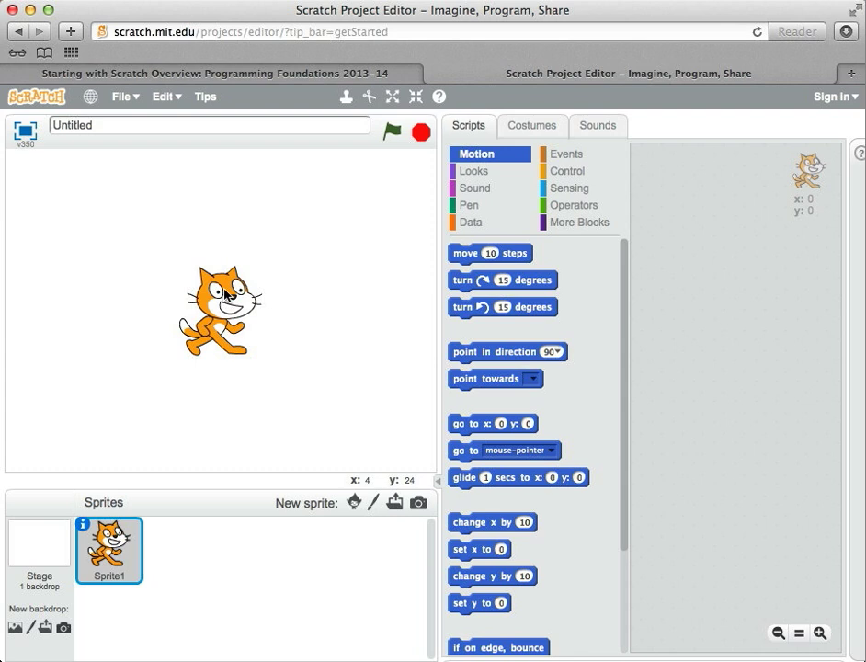
{"action": "mouse_move", "coordinate": [106, 269]}
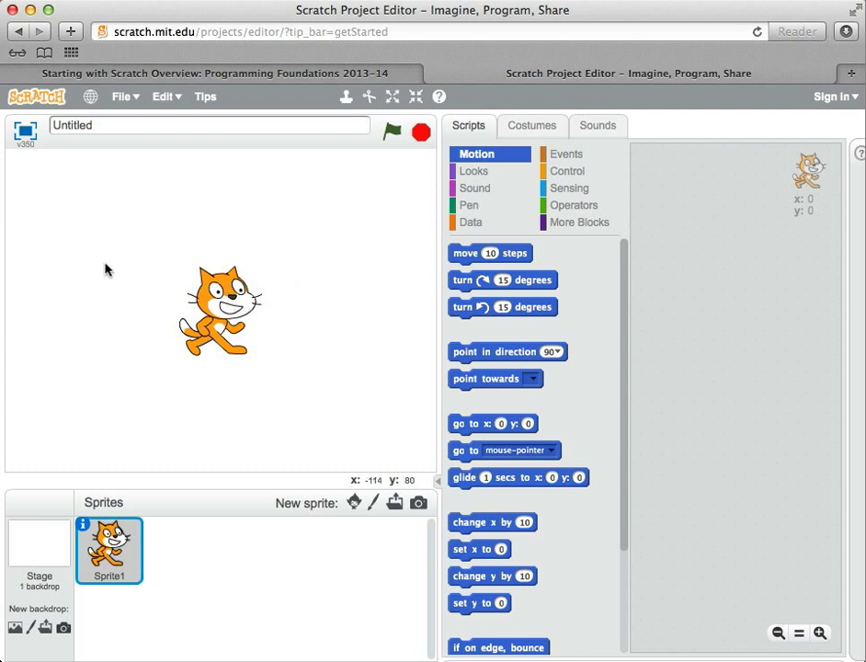
{"action": "mouse_move", "coordinate": [156, 274]}
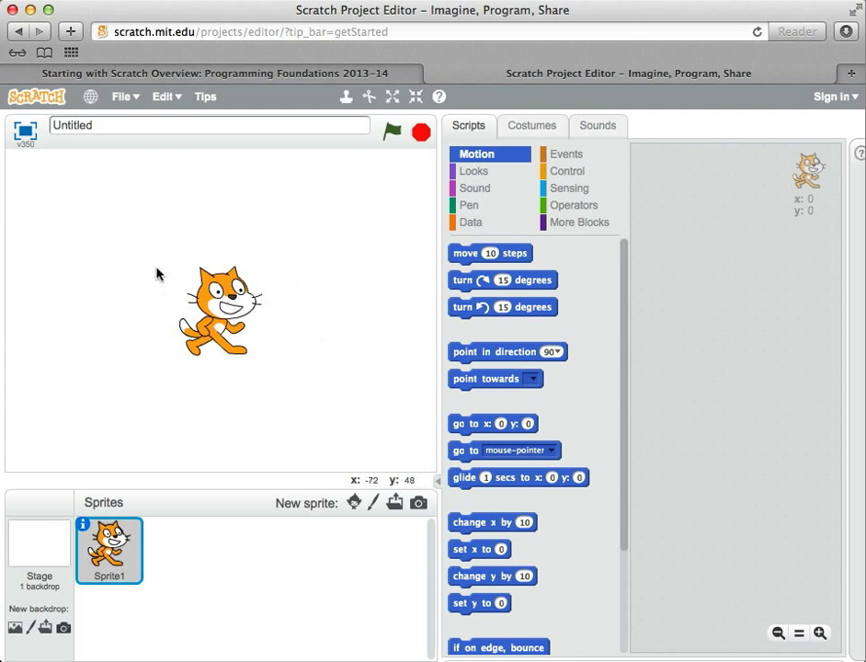
{"action": "mouse_move", "coordinate": [182, 270]}
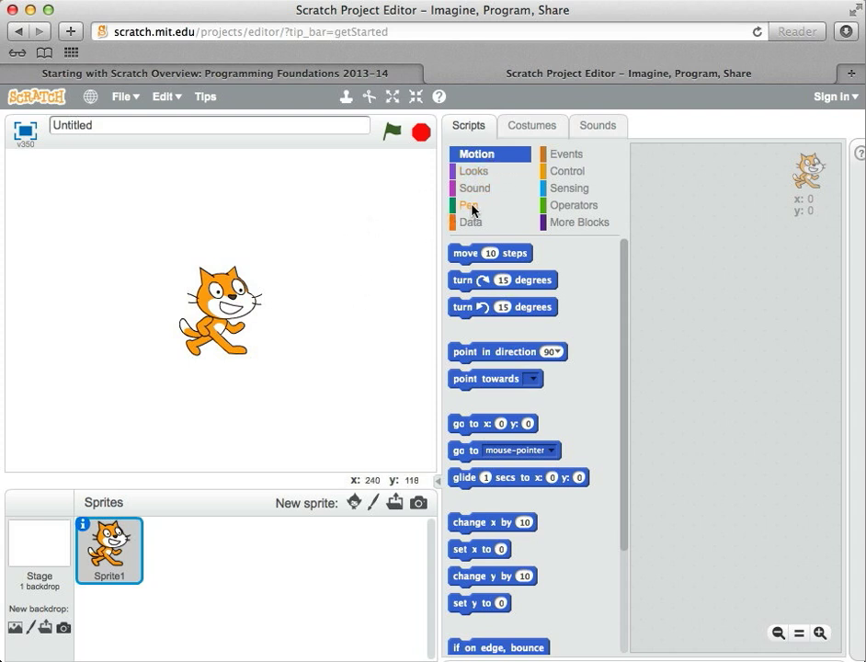
{"action": "left_click", "coordinate": [470, 205]}
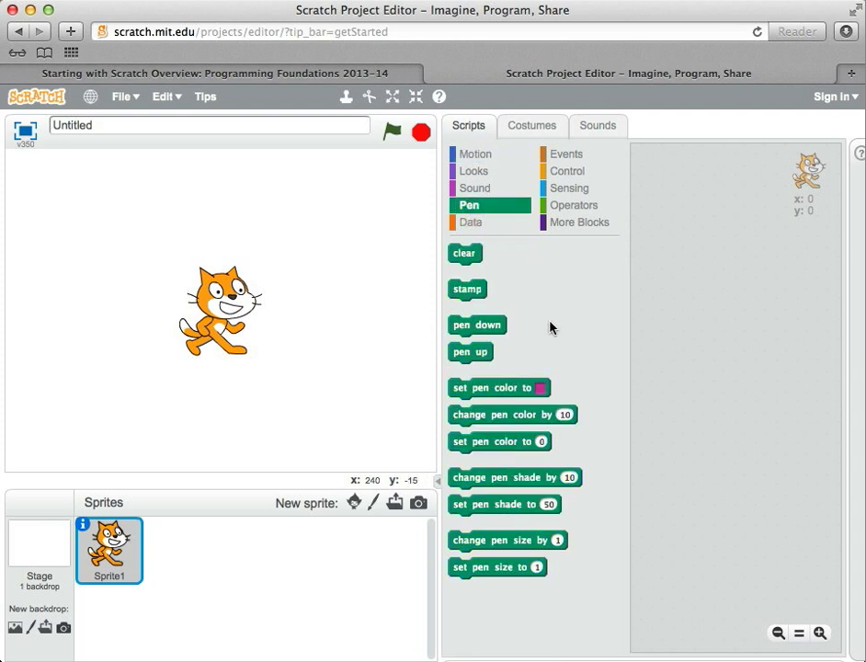
{"action": "left_click", "coordinate": [475, 188]}
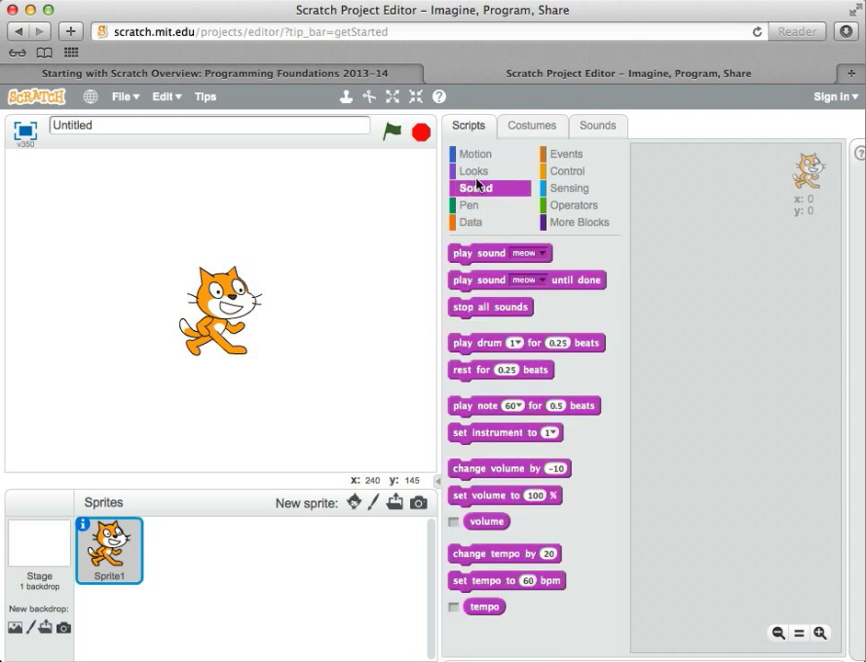
{"action": "left_click", "coordinate": [475, 171]}
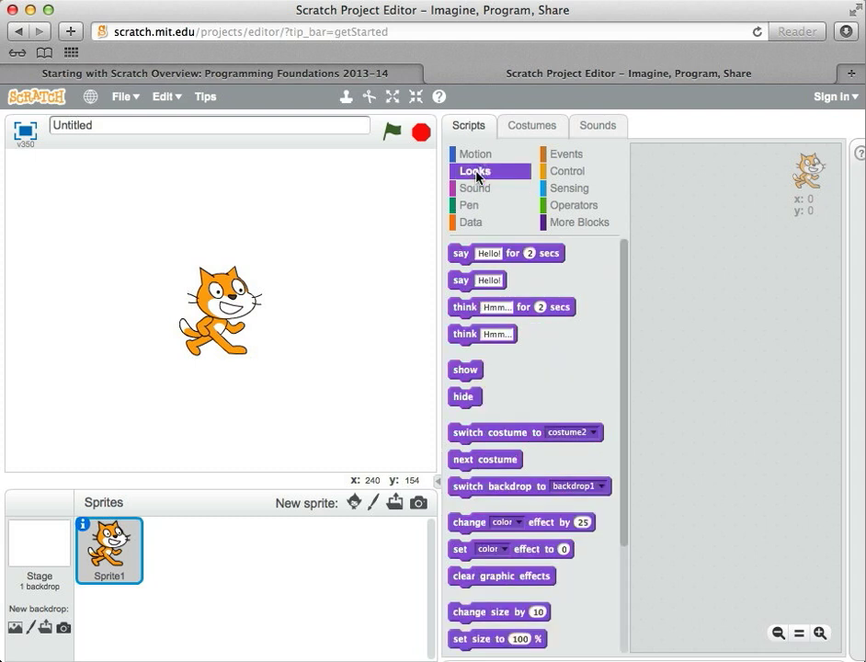
{"action": "left_click", "coordinate": [475, 154]}
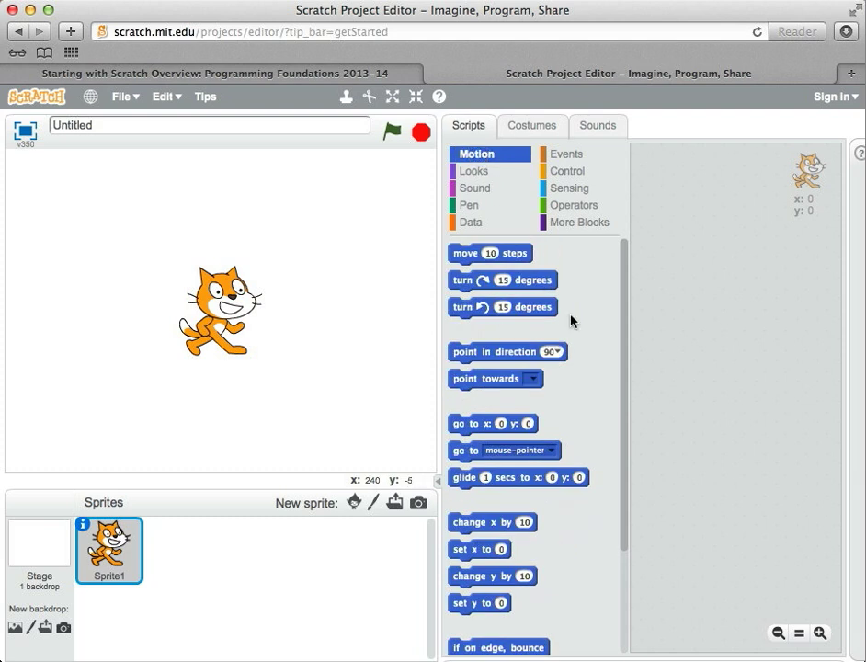
{"action": "mouse_move", "coordinate": [587, 323]}
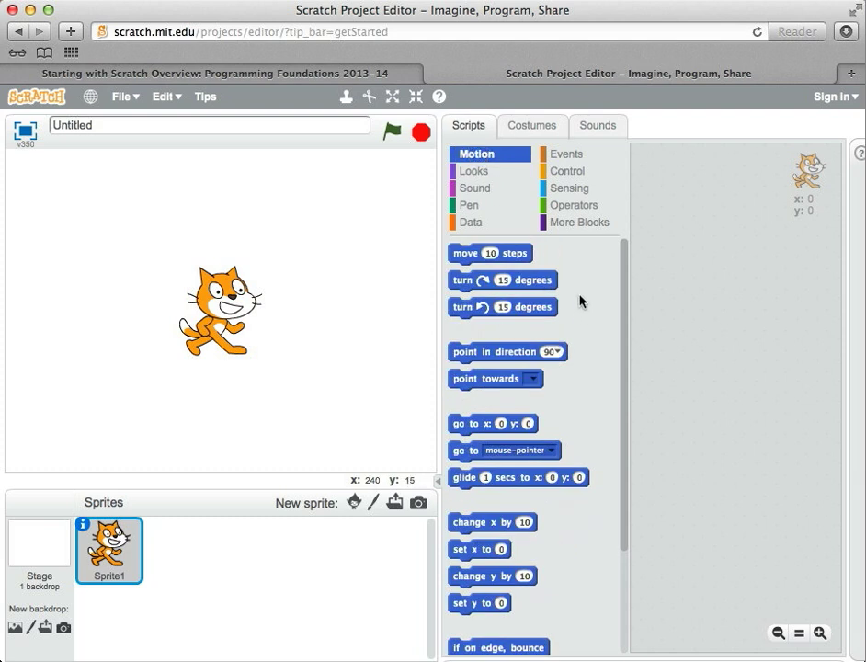
{"action": "mouse_move", "coordinate": [497, 426]}
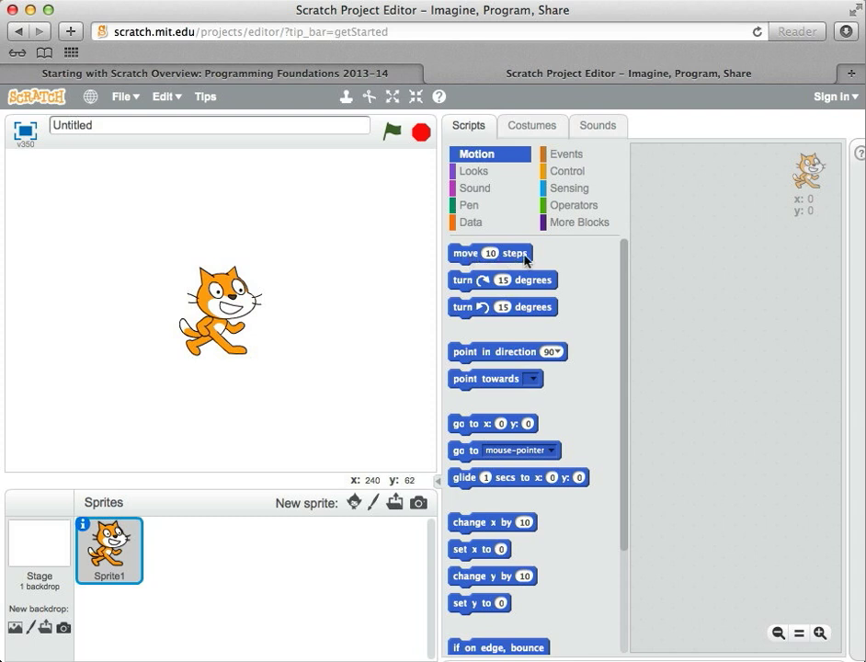
{"action": "mouse_move", "coordinate": [521, 260]}
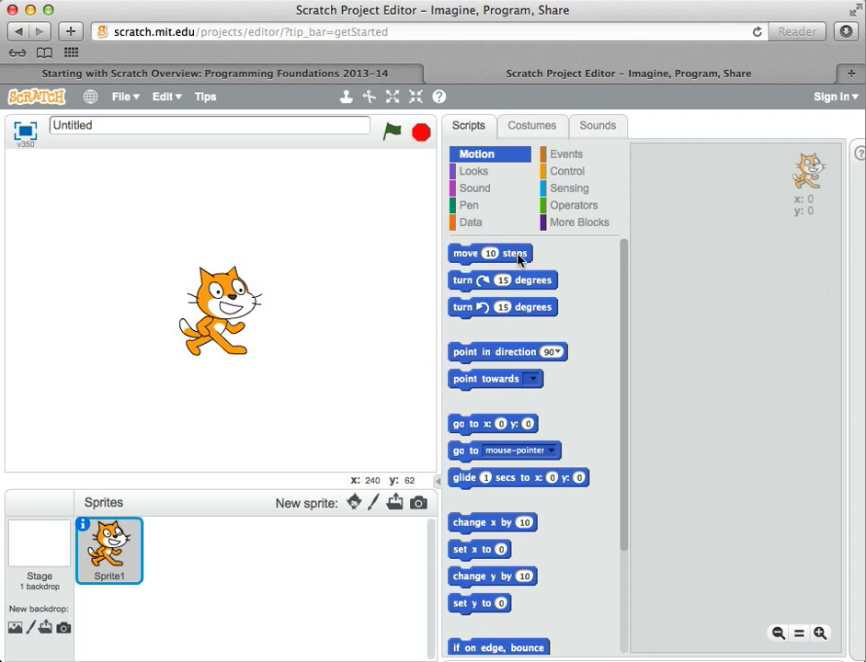
Run the 'move 10 steps' block three times so the cat reaches x: 40.
{"action": "left_click", "coordinate": [490, 253]}
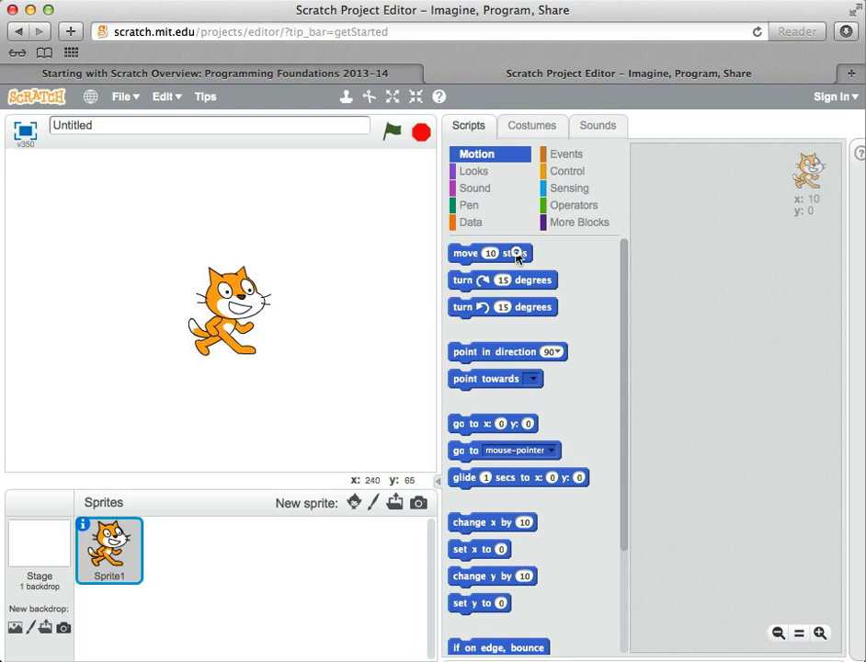
{"action": "left_click", "coordinate": [490, 253]}
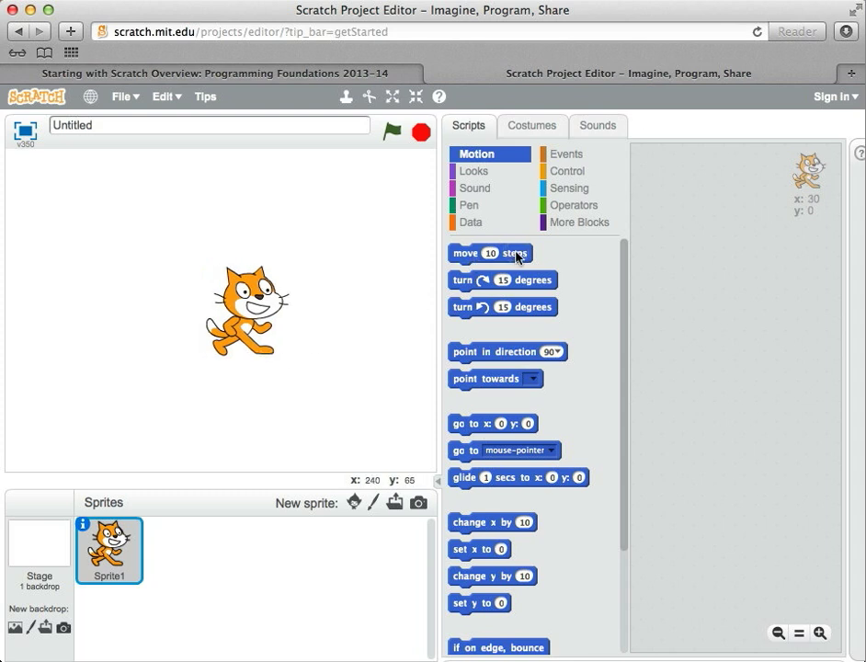
{"action": "left_click", "coordinate": [490, 253]}
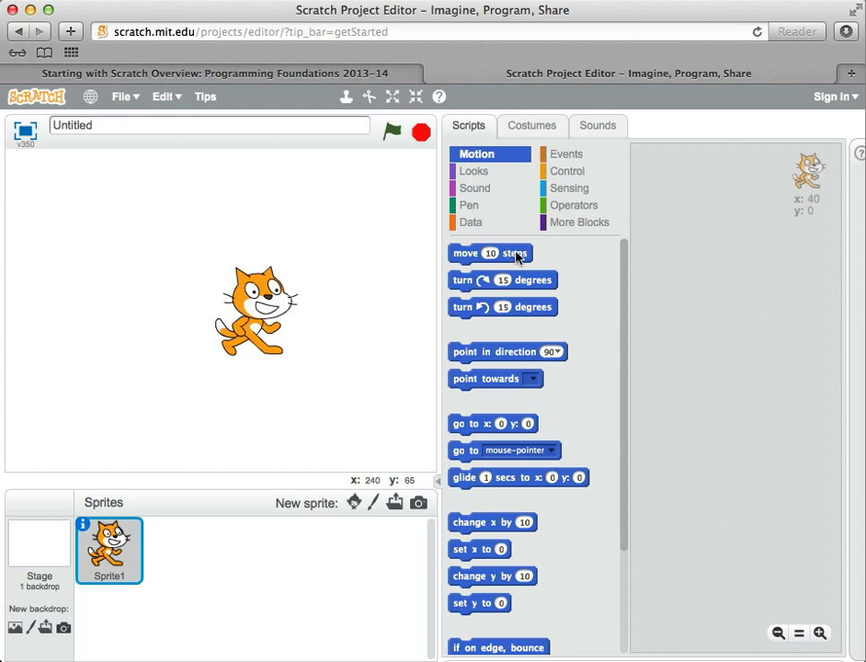
{"action": "mouse_move", "coordinate": [578, 286]}
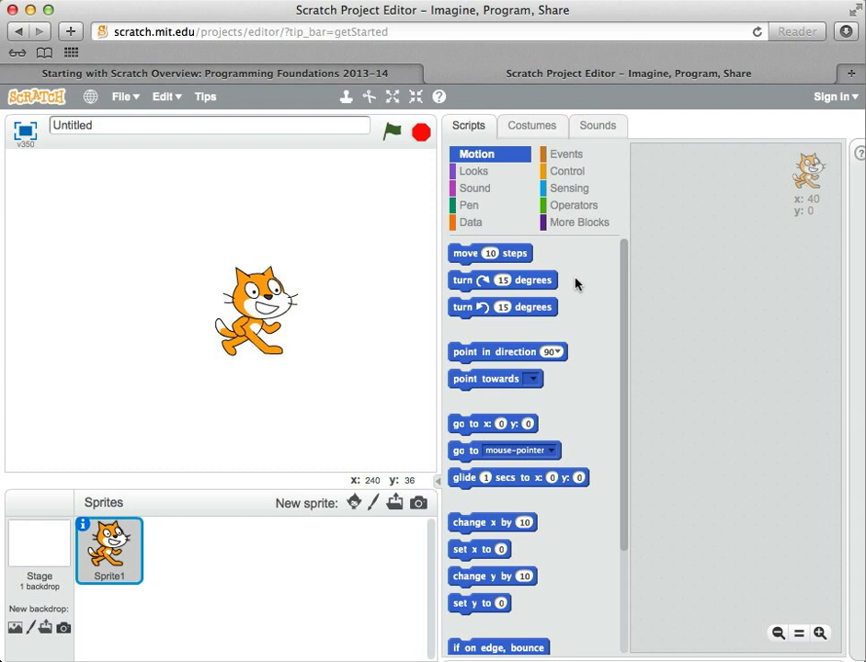
{"action": "mouse_move", "coordinate": [393, 259]}
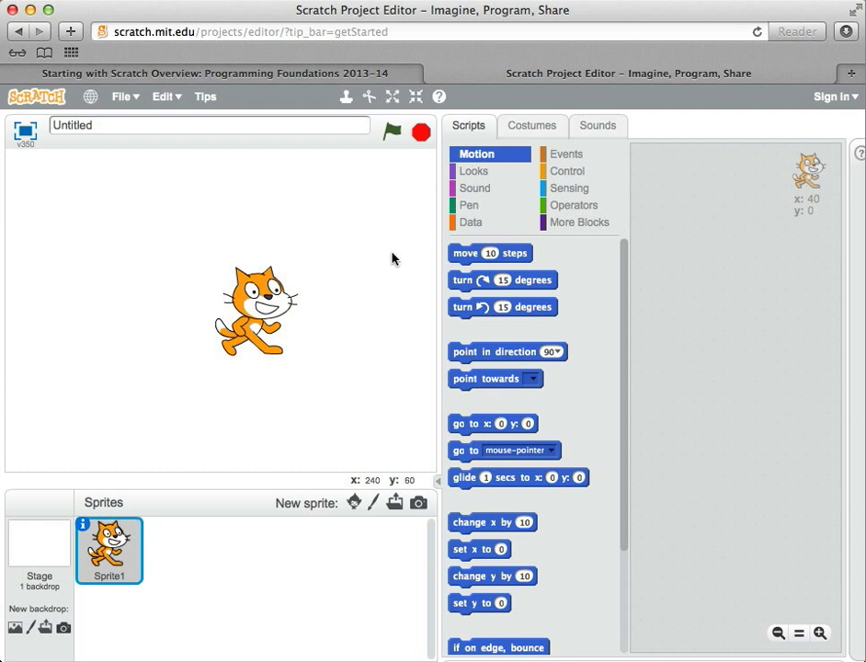
{"action": "mouse_move", "coordinate": [502, 282]}
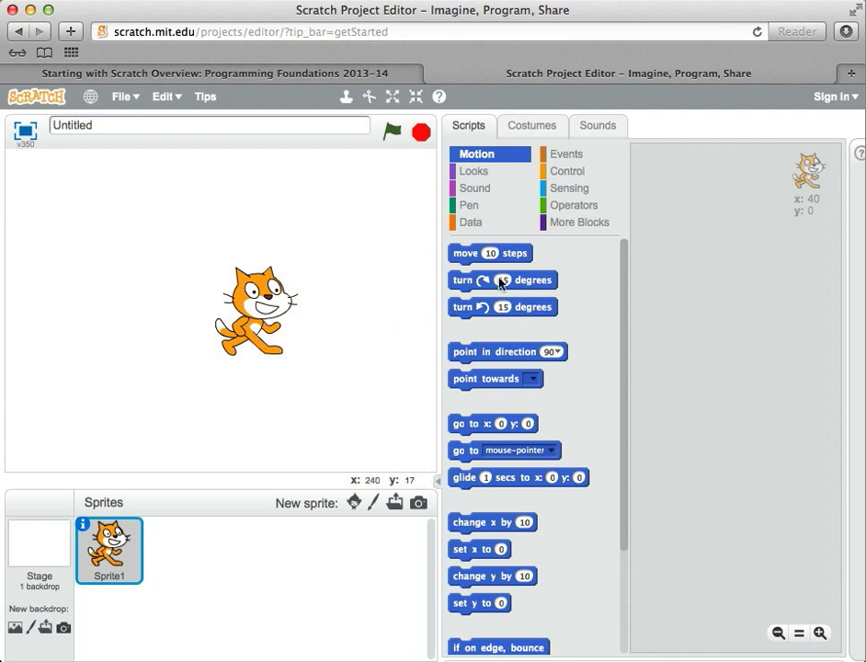